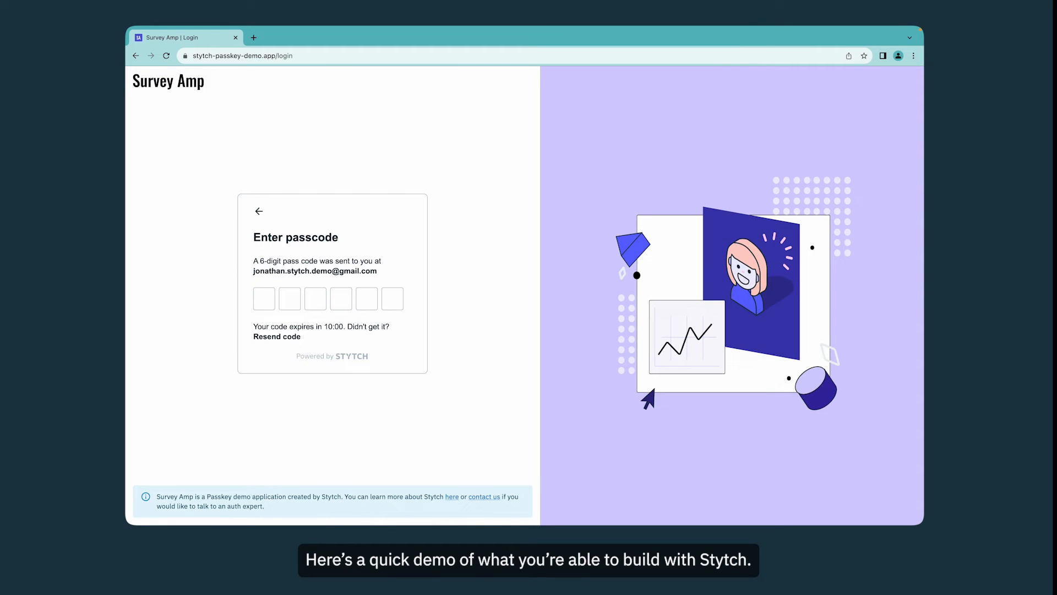
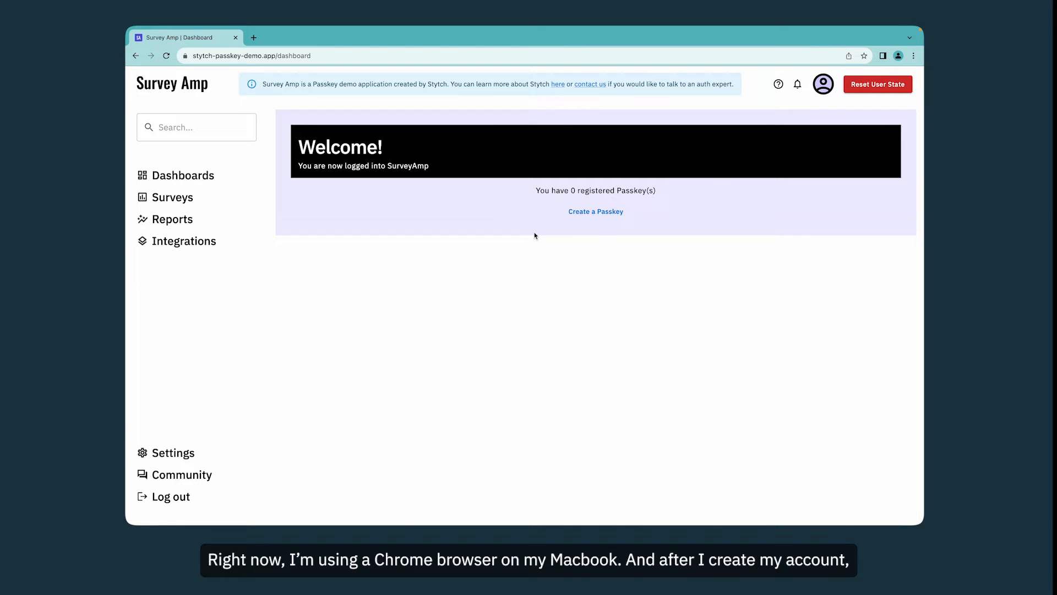
Create a passkey and save it to iCloud Keychain, approving with Touch ID.
click(595, 211)
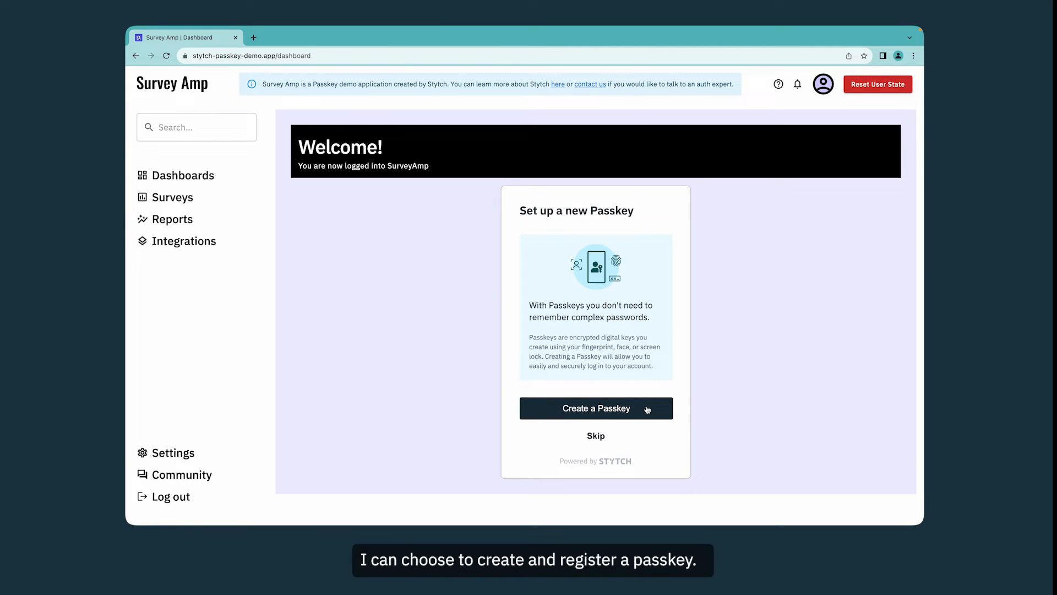
click(595, 408)
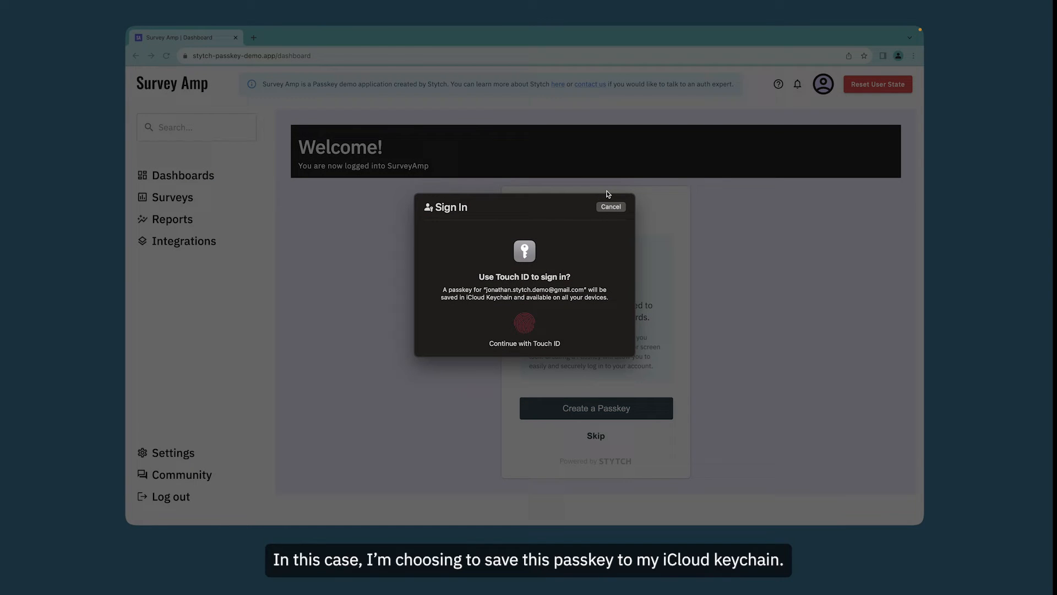
click(523, 343)
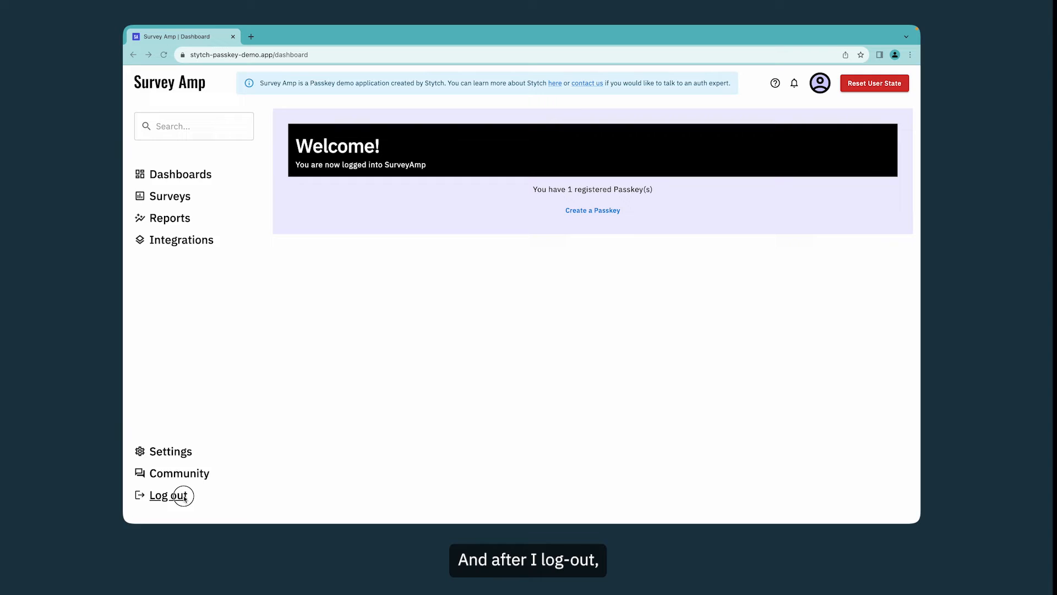
Log out, then sign in with the iCloud Keychain passkey suggestion and approve with Touch ID.
click(168, 495)
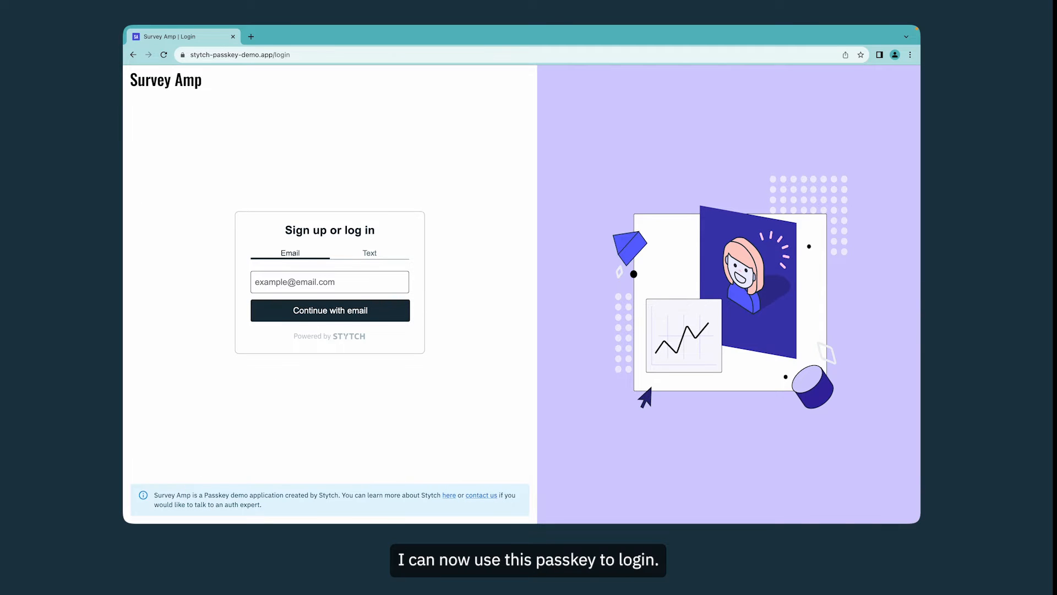
click(330, 282)
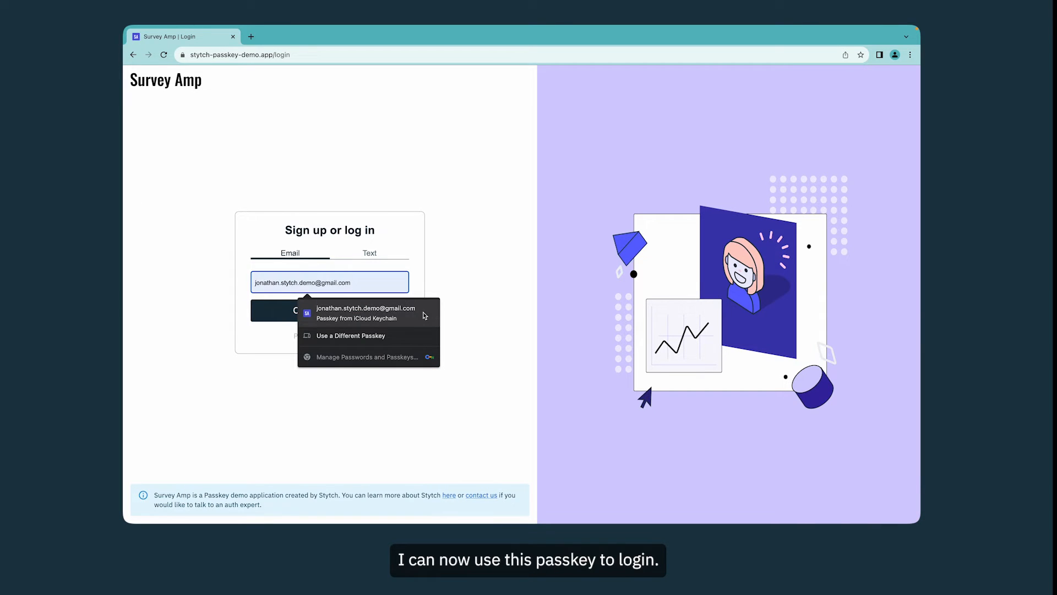
click(366, 312)
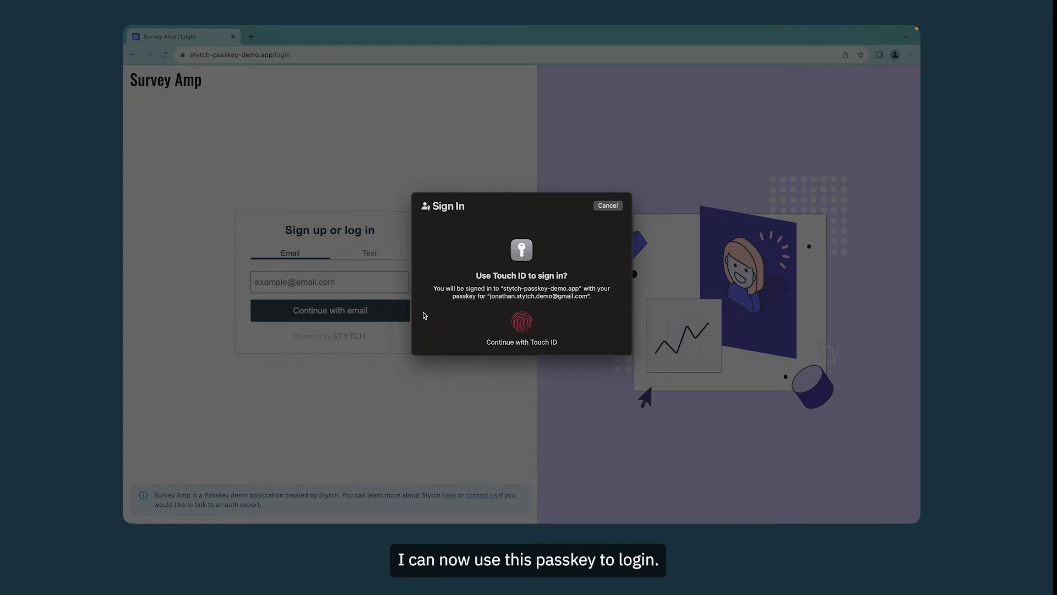
click(521, 321)
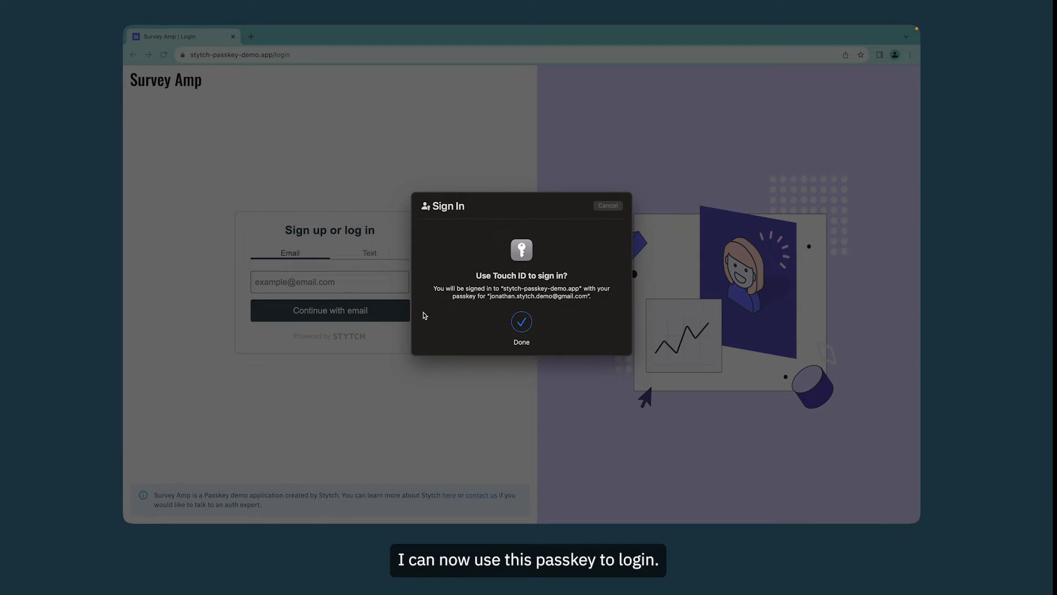
click(522, 330)
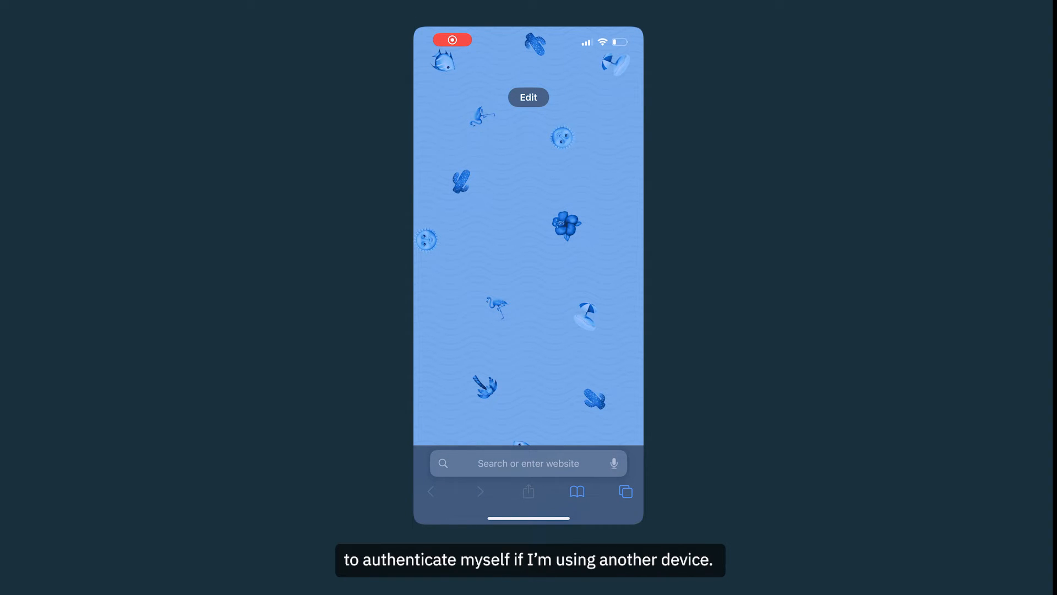
Load the stytch-passkey-demo.app address in the iPhone's Safari.
click(528, 463)
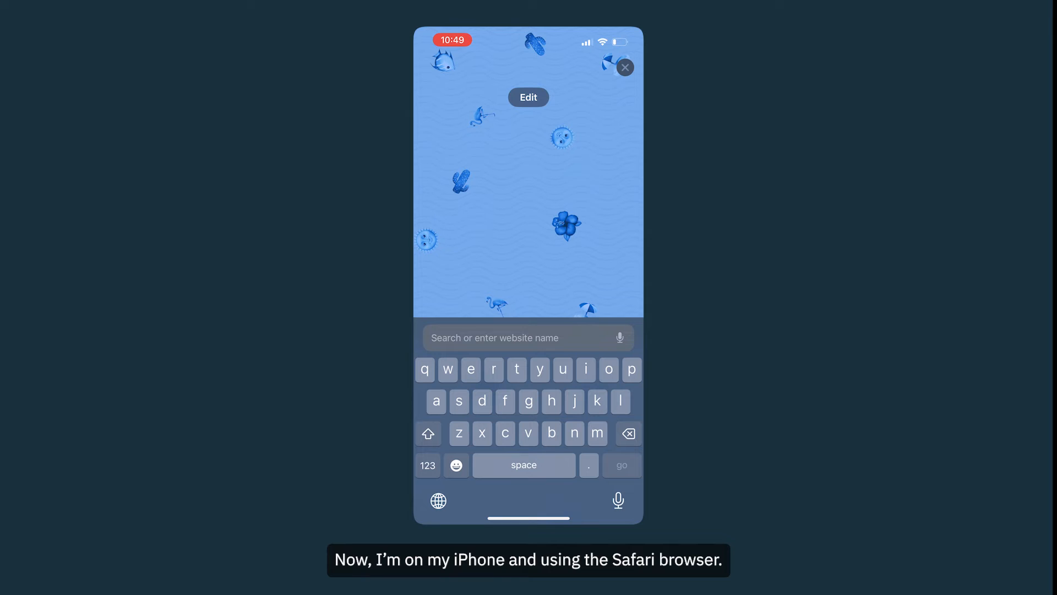
click(528, 337)
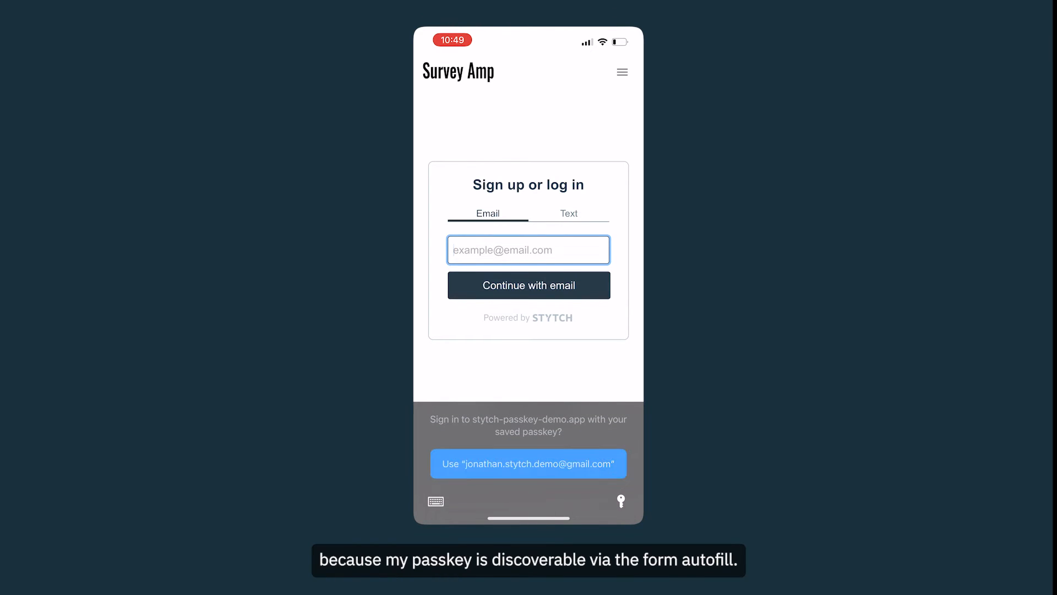
Choose the saved passkey suggestion and approve it with Face ID.
click(528, 463)
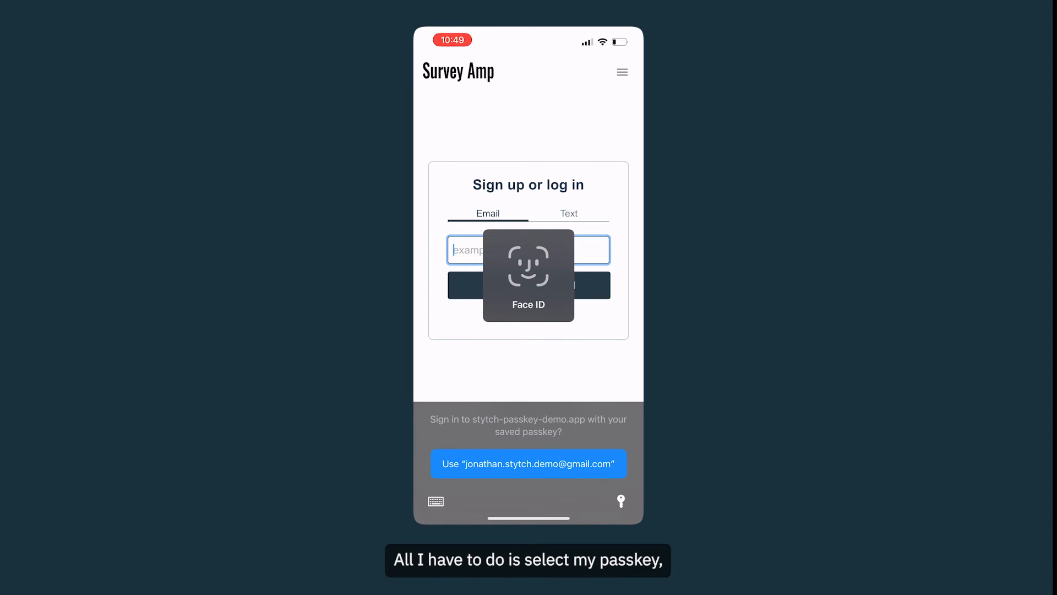
click(528, 463)
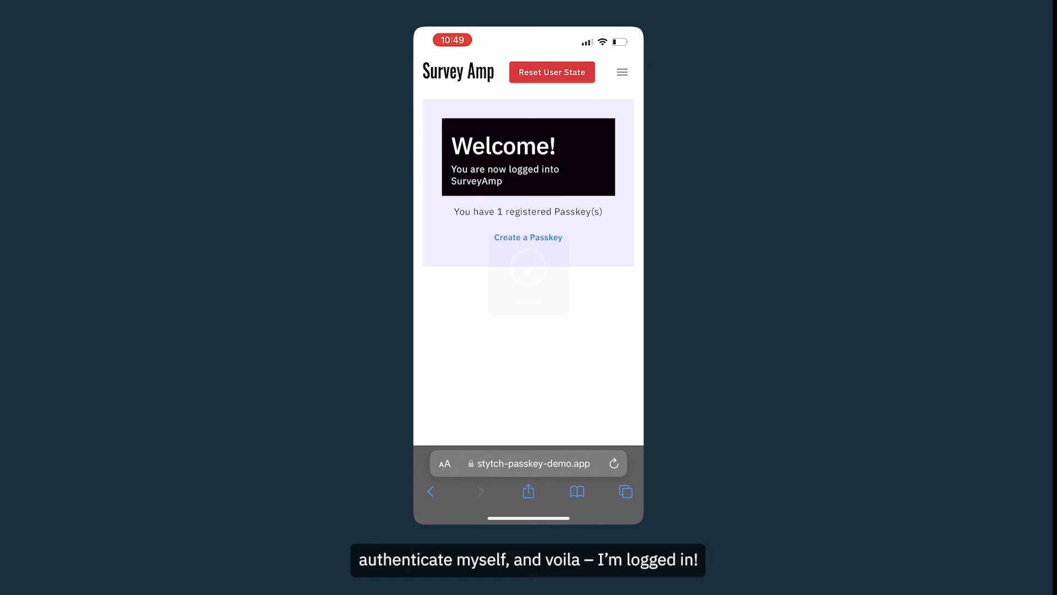